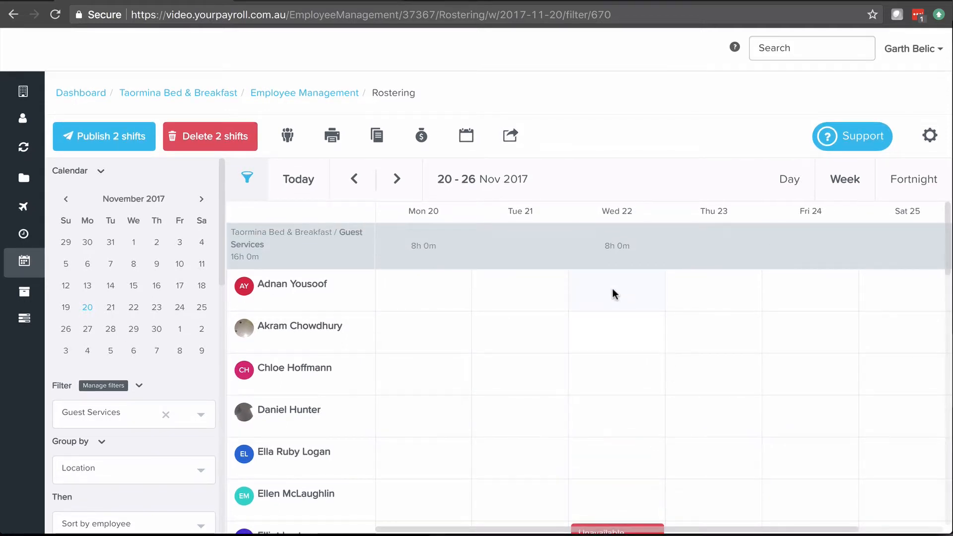
{"action": "left_click", "coordinate": [615, 291]}
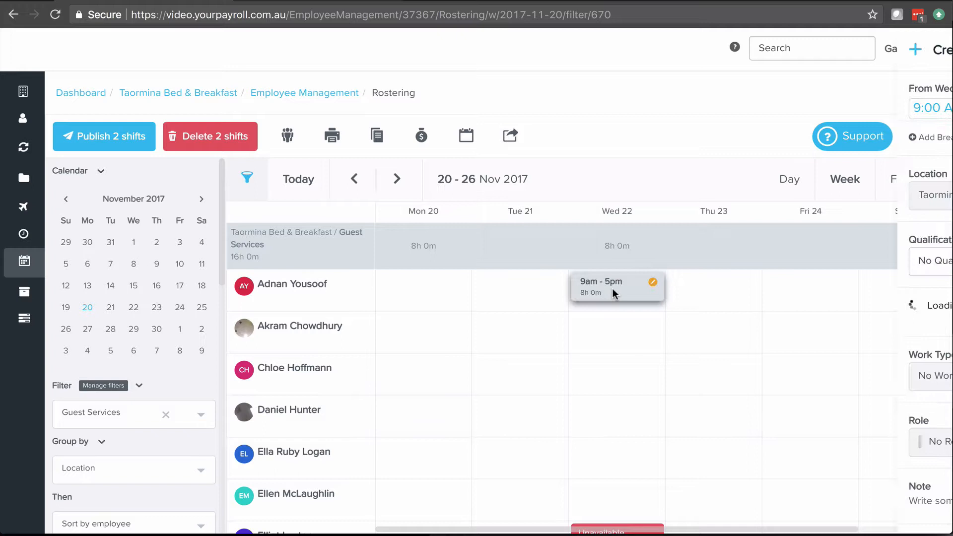
{"action": "left_click", "coordinate": [615, 286]}
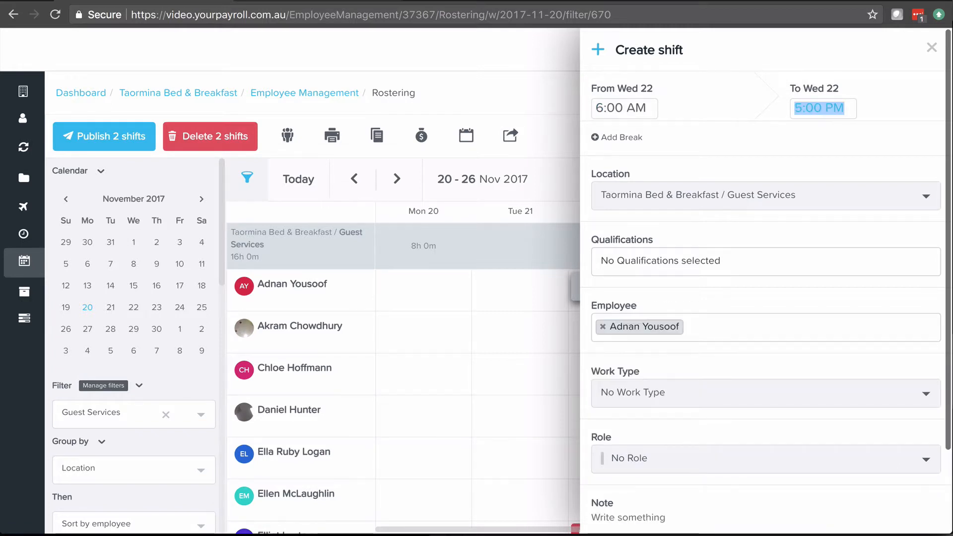
{"action": "type", "text": "4:00 PM"}
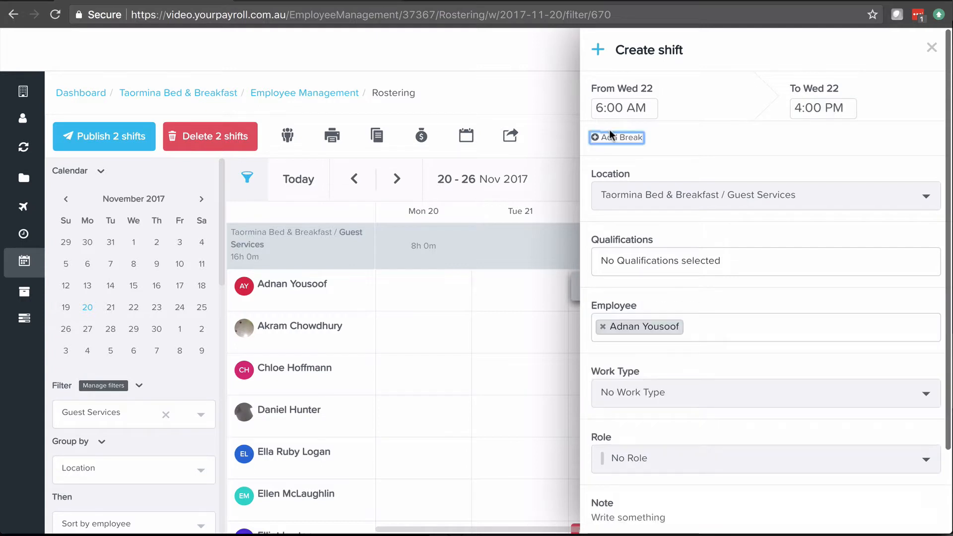
{"action": "left_click", "coordinate": [617, 137]}
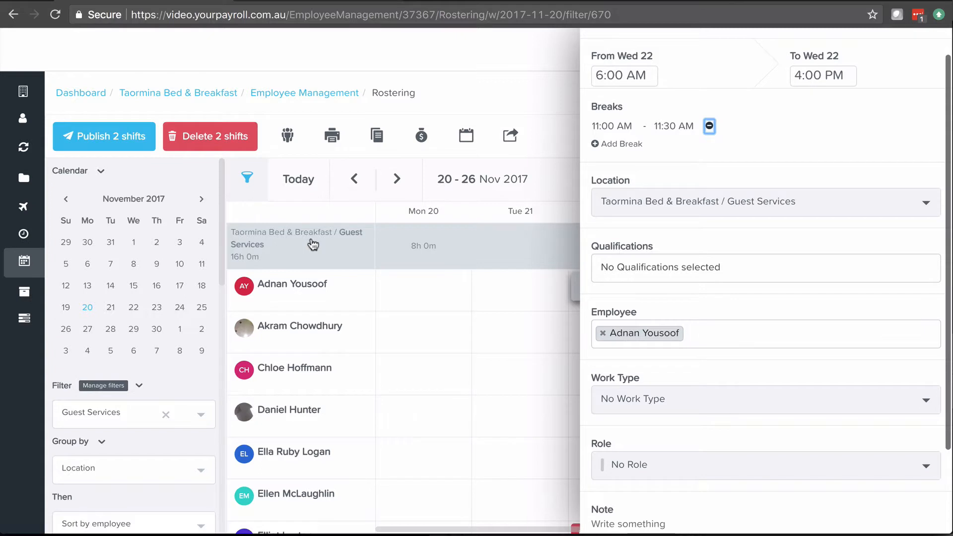
{"action": "left_click", "coordinate": [764, 201]}
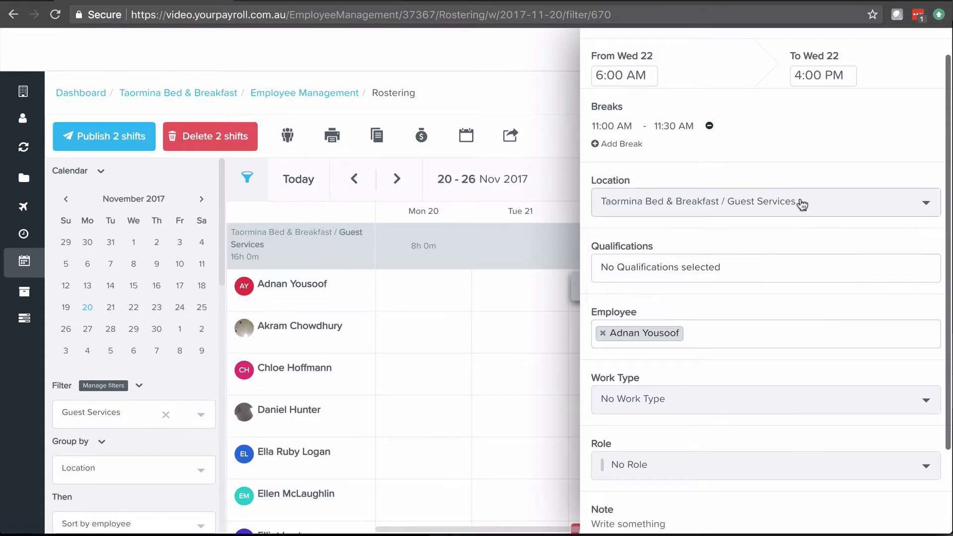
{"action": "scroll", "scroll_direction": "down", "scroll_amount": 3}
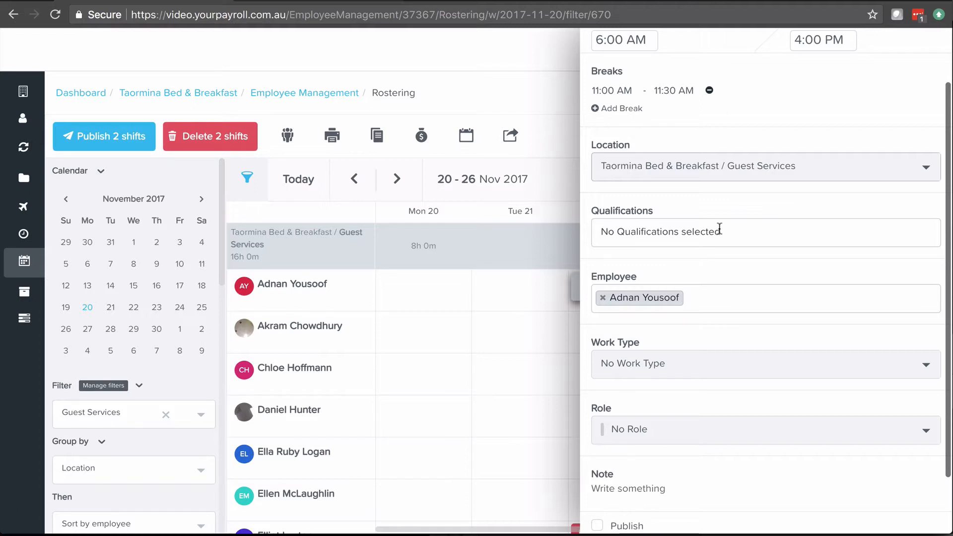
{"action": "left_click", "coordinate": [763, 232]}
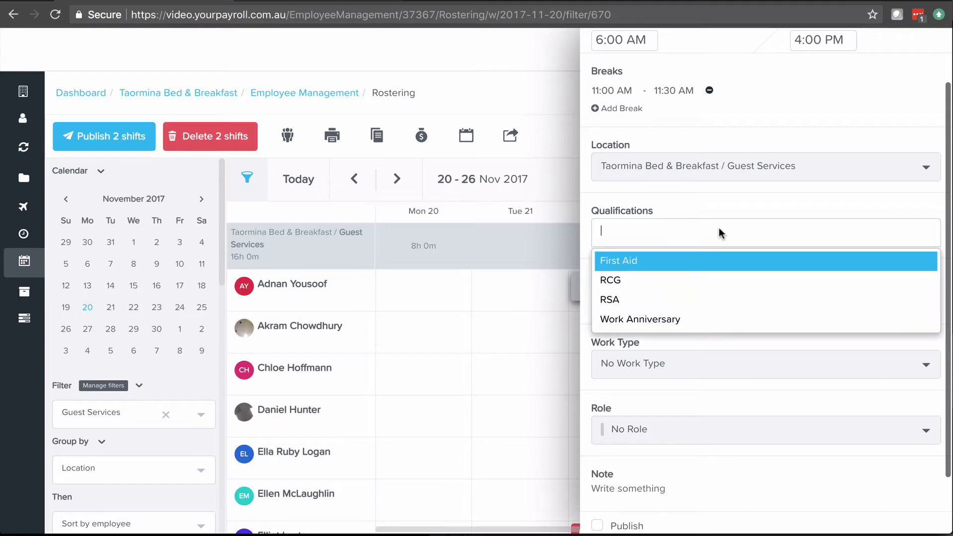
{"action": "left_click", "coordinate": [609, 299]}
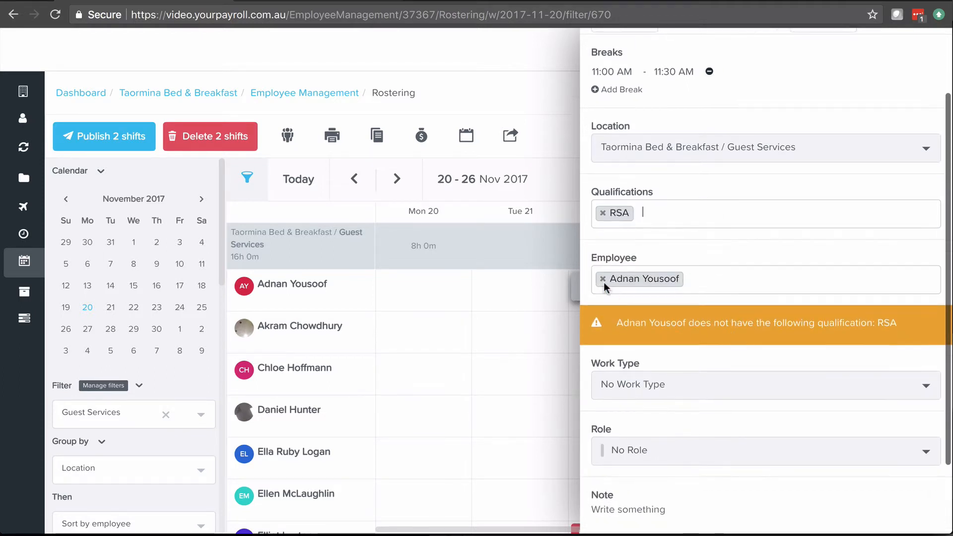
{"action": "left_click", "coordinate": [604, 279]}
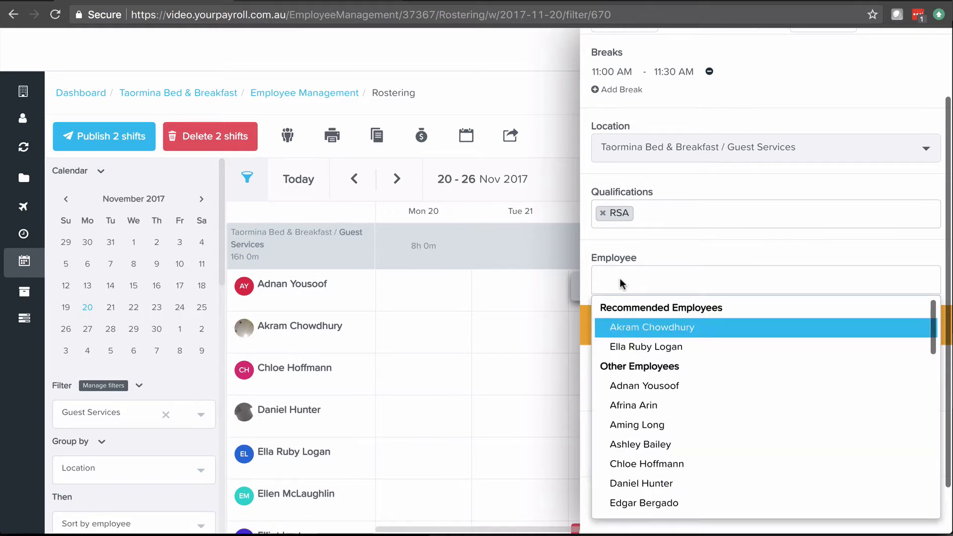
{"action": "mouse_move", "coordinate": [635, 322]}
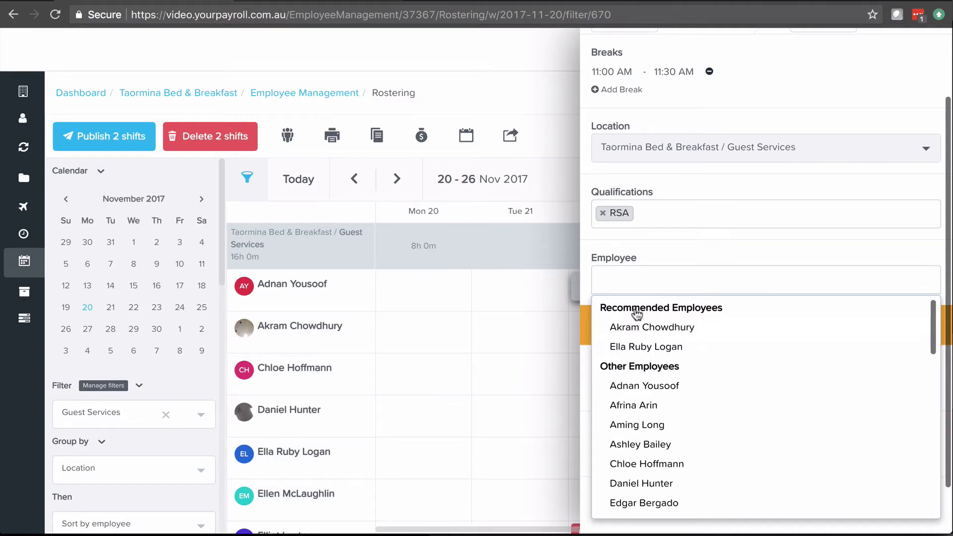
{"action": "mouse_move", "coordinate": [651, 328]}
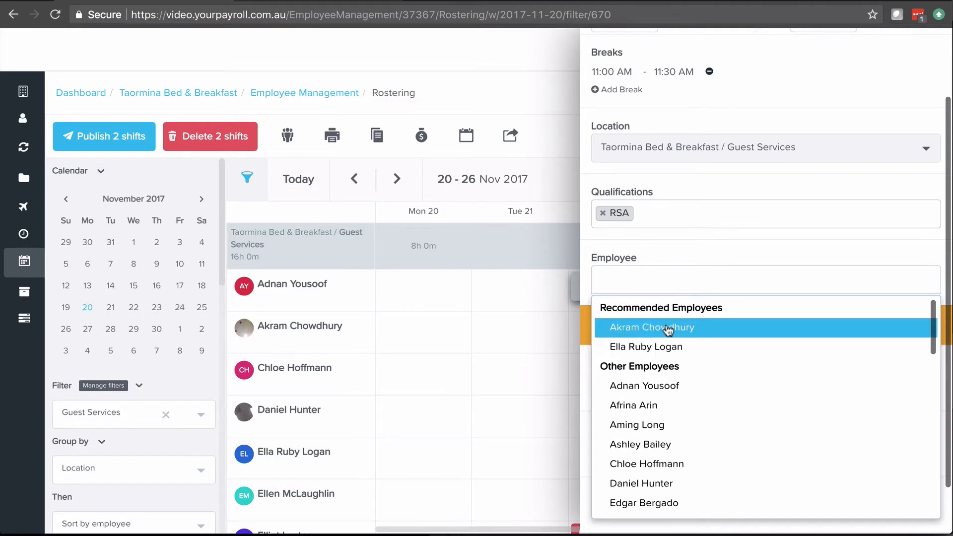
{"action": "left_click", "coordinate": [651, 327]}
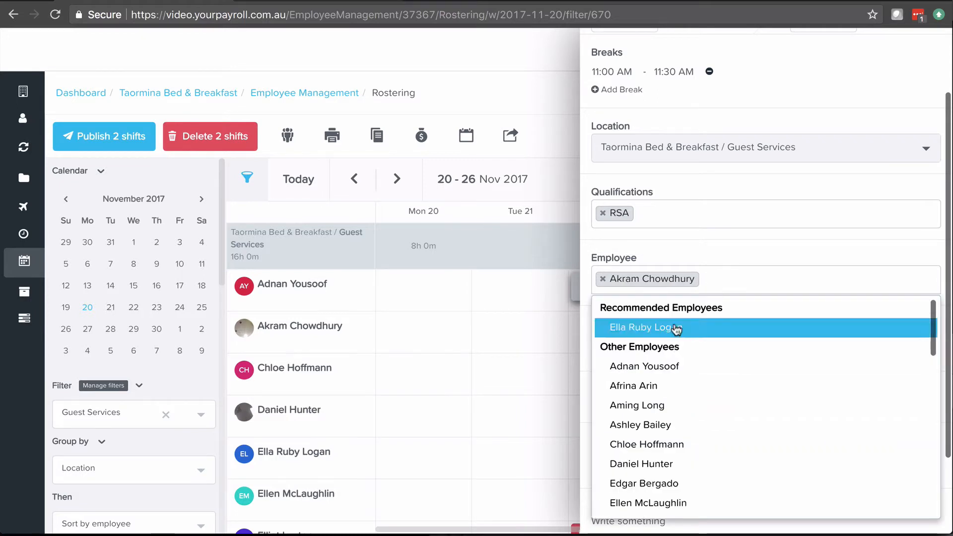
{"action": "left_click", "coordinate": [641, 327]}
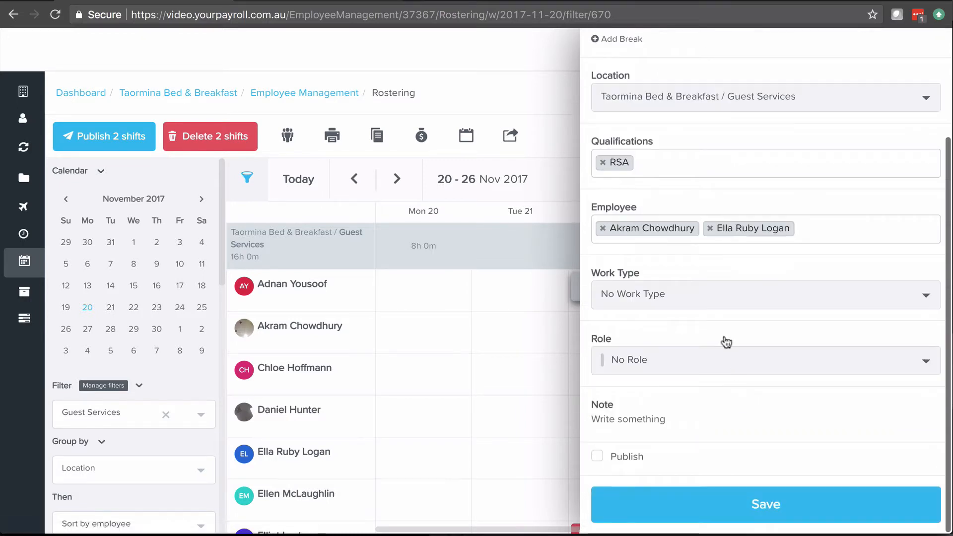
Step: Save the shift with No Work Type, the Waiter role and the note 'Help with opening up'
{"action": "left_click", "coordinate": [760, 295]}
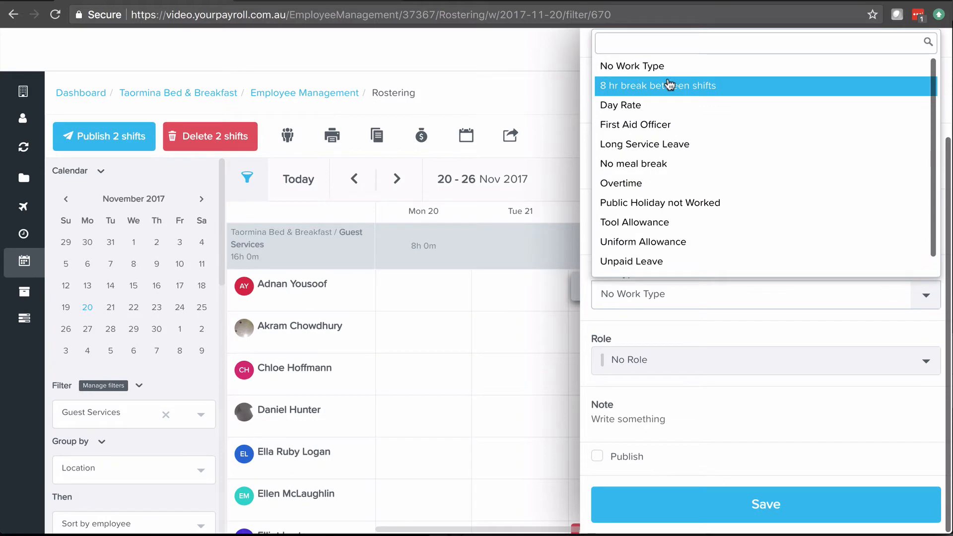
{"action": "mouse_move", "coordinate": [634, 164]}
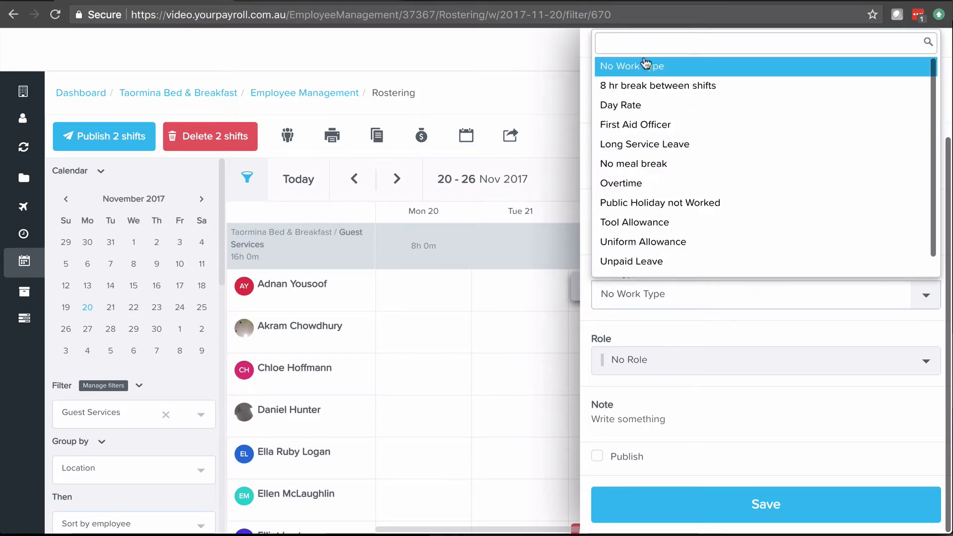
{"action": "left_click", "coordinate": [631, 65]}
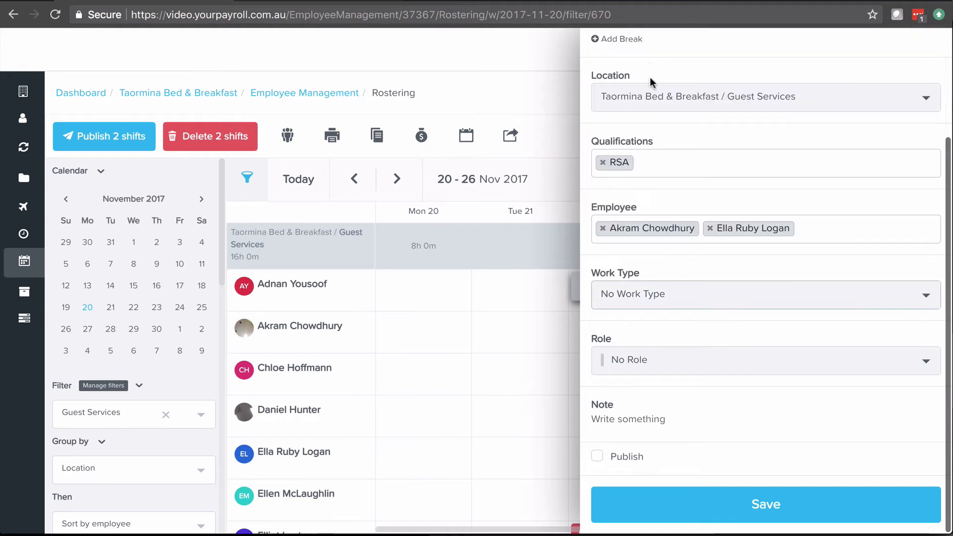
{"action": "left_click", "coordinate": [760, 360]}
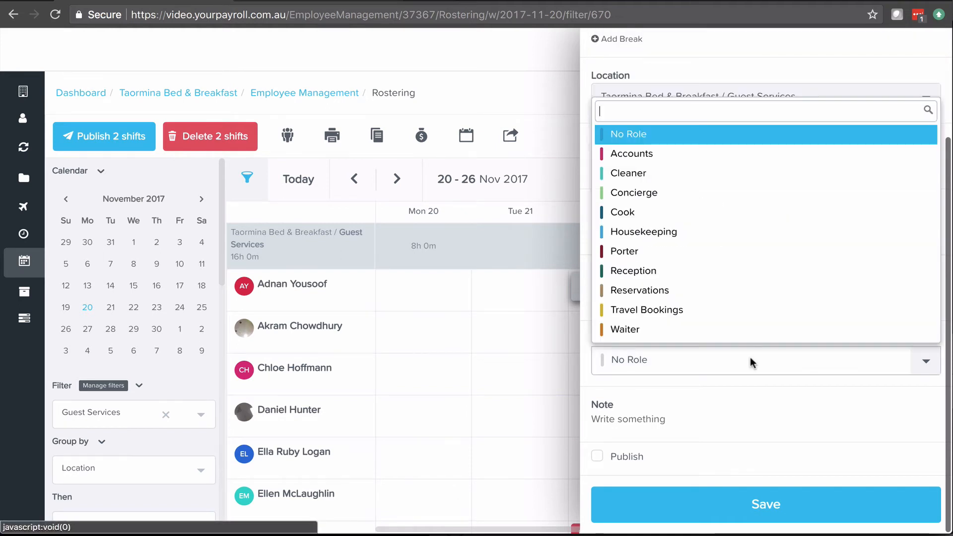
{"action": "mouse_move", "coordinate": [690, 173]}
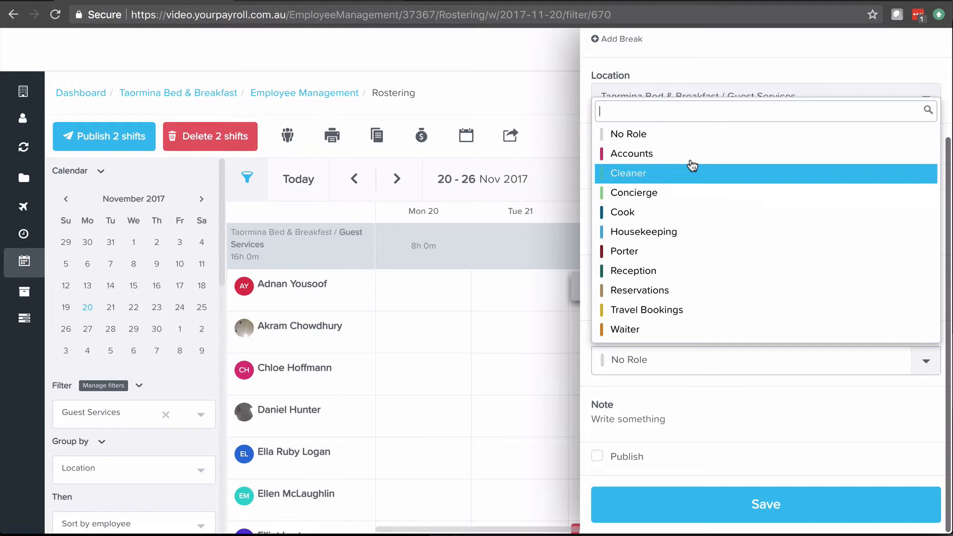
{"action": "mouse_move", "coordinate": [690, 154]}
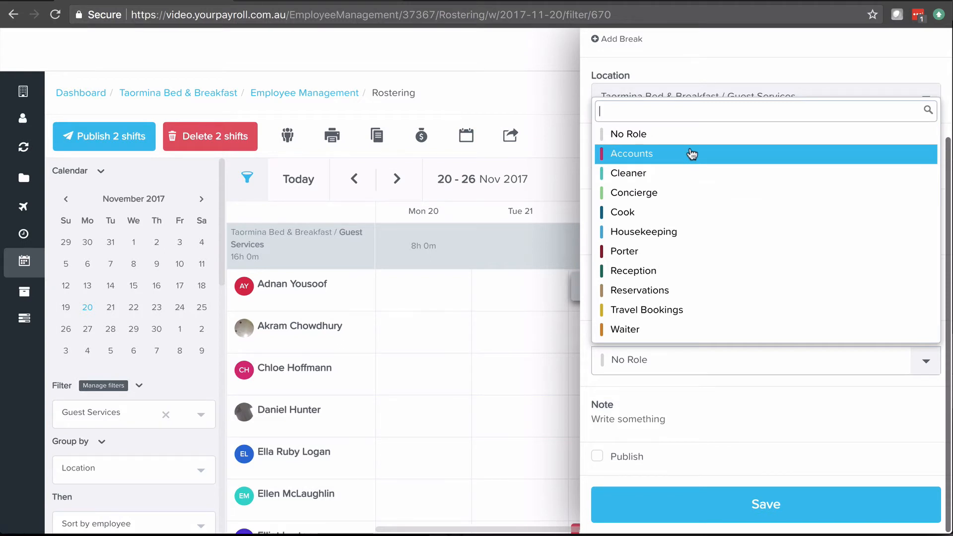
{"action": "mouse_move", "coordinate": [690, 165]}
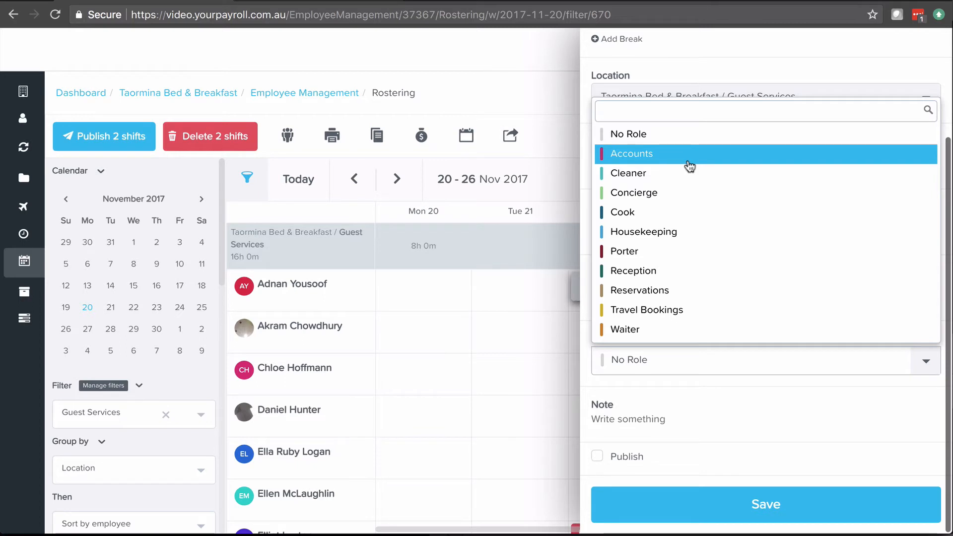
{"action": "left_click", "coordinate": [625, 329]}
{"action": "type", "text": "Help"}
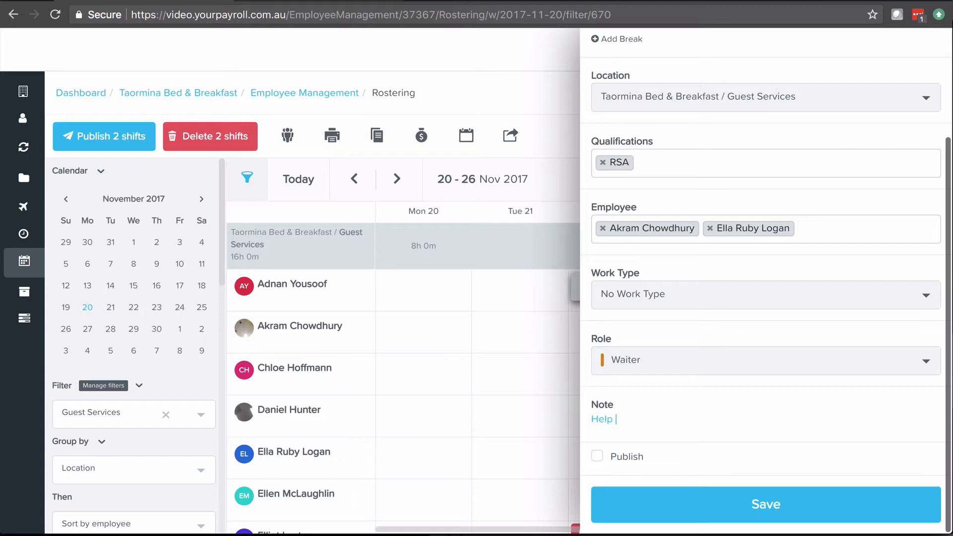
{"action": "type", "text": "with opening up"}
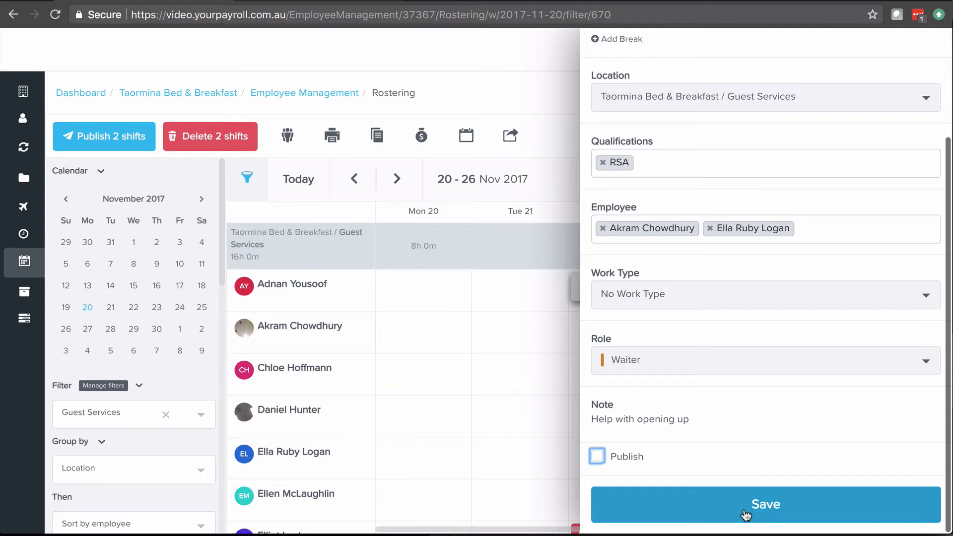
{"action": "left_click", "coordinate": [765, 504]}
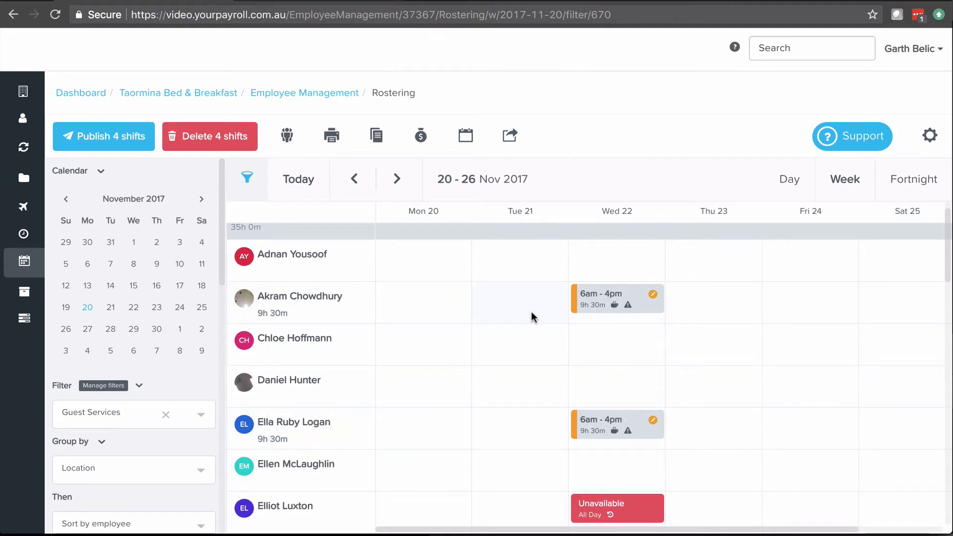
{"action": "mouse_move", "coordinate": [587, 308]}
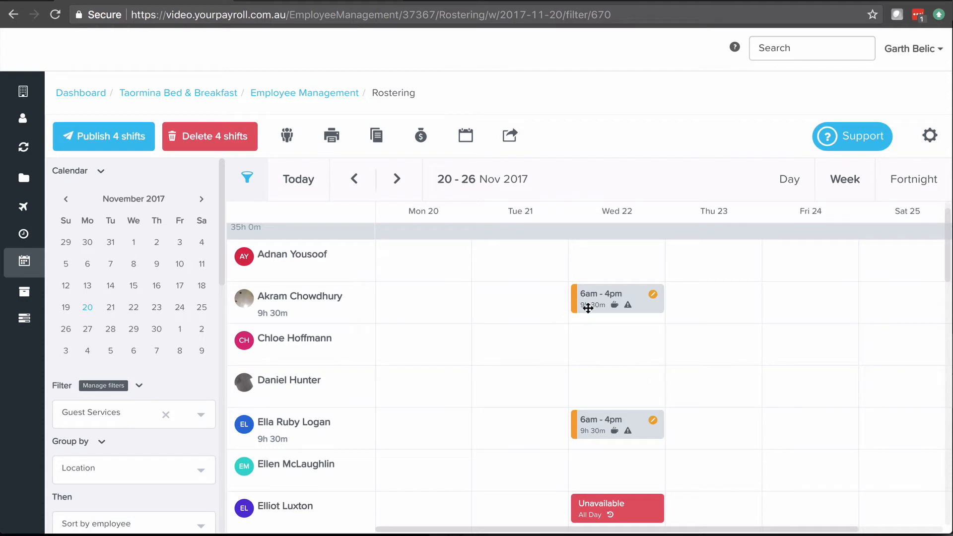
{"action": "mouse_move", "coordinate": [613, 305]}
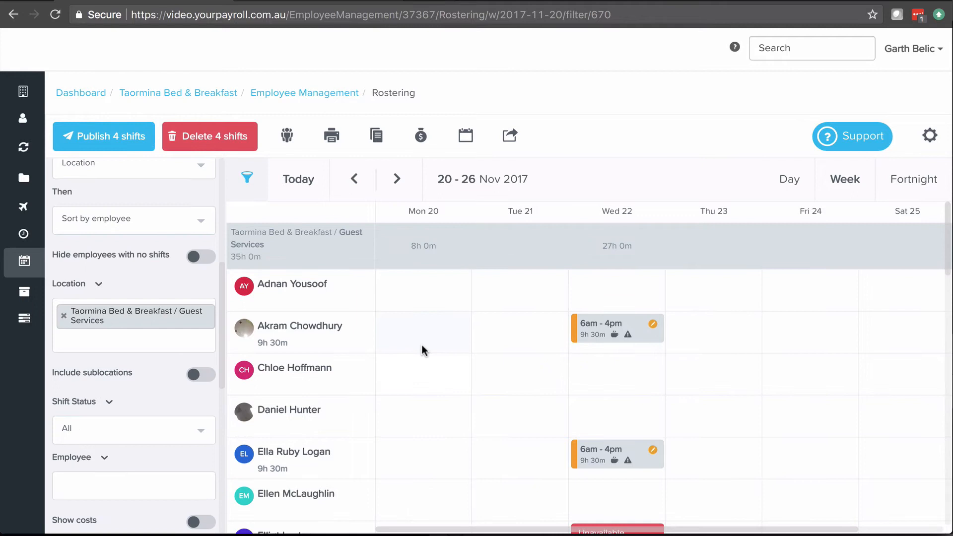
{"action": "mouse_move", "coordinate": [435, 346]}
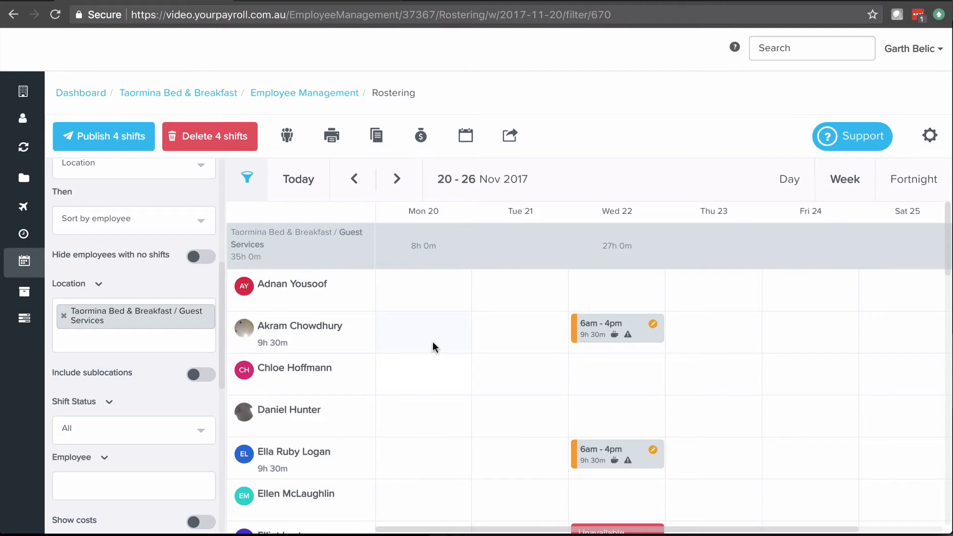
{"action": "mouse_move", "coordinate": [407, 402]}
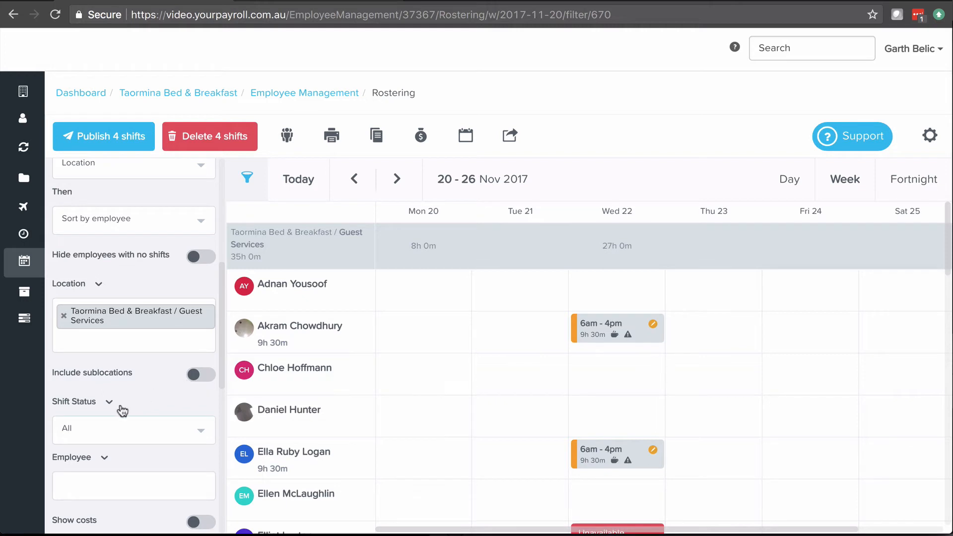
Step: Turn on Show costs so the roster shows Akram's $243.18 shift and the $821.28 week total
{"action": "scroll", "scroll_direction": "down", "scroll_amount": 3}
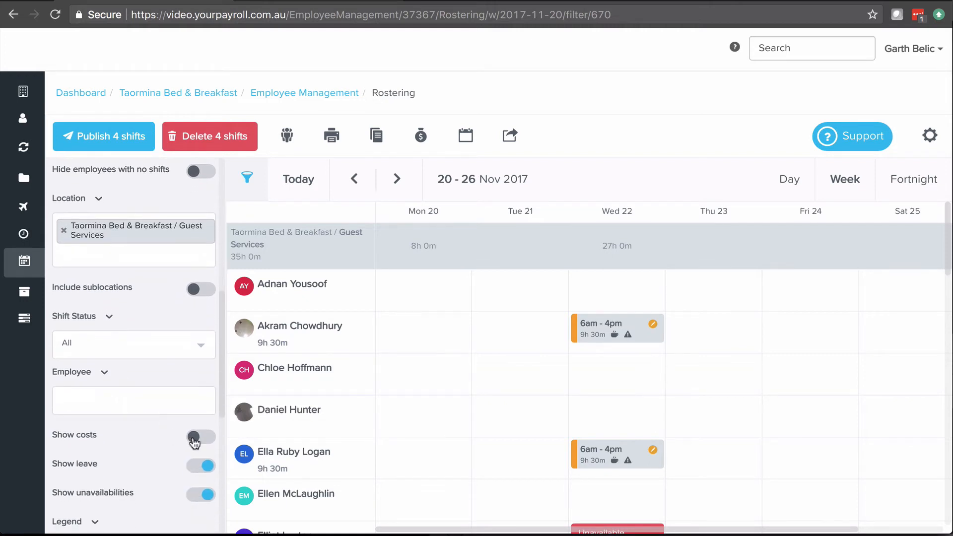
{"action": "left_click", "coordinate": [200, 436]}
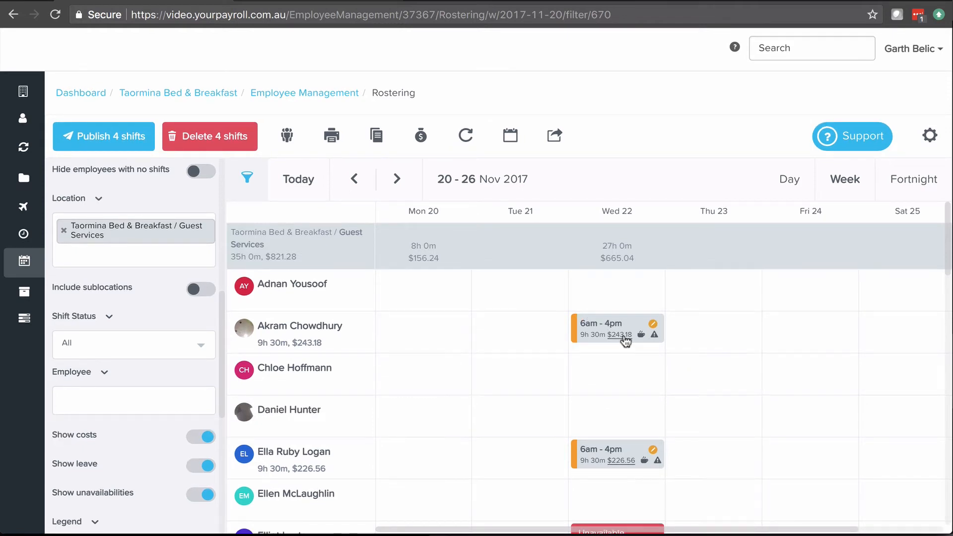
{"action": "left_click", "coordinate": [615, 335]}
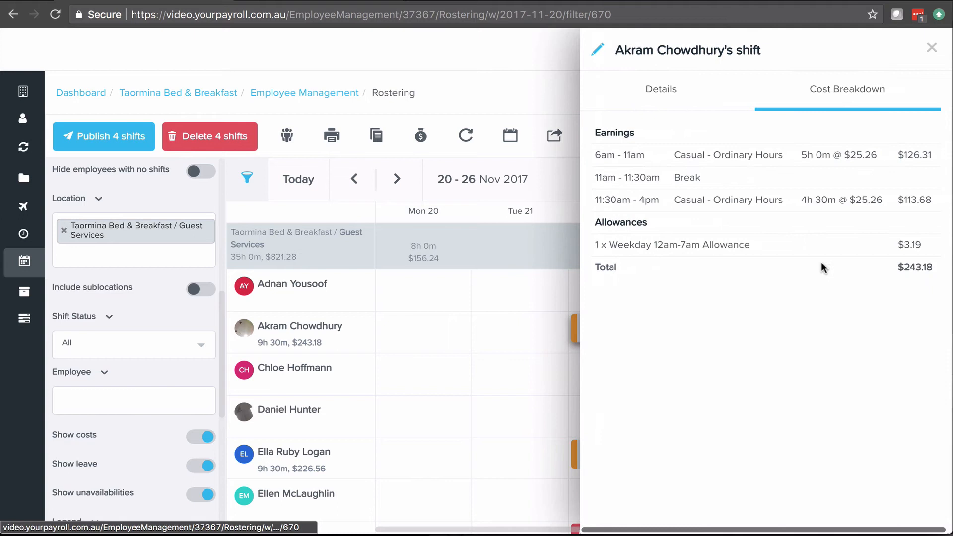
{"action": "mouse_move", "coordinate": [741, 151]}
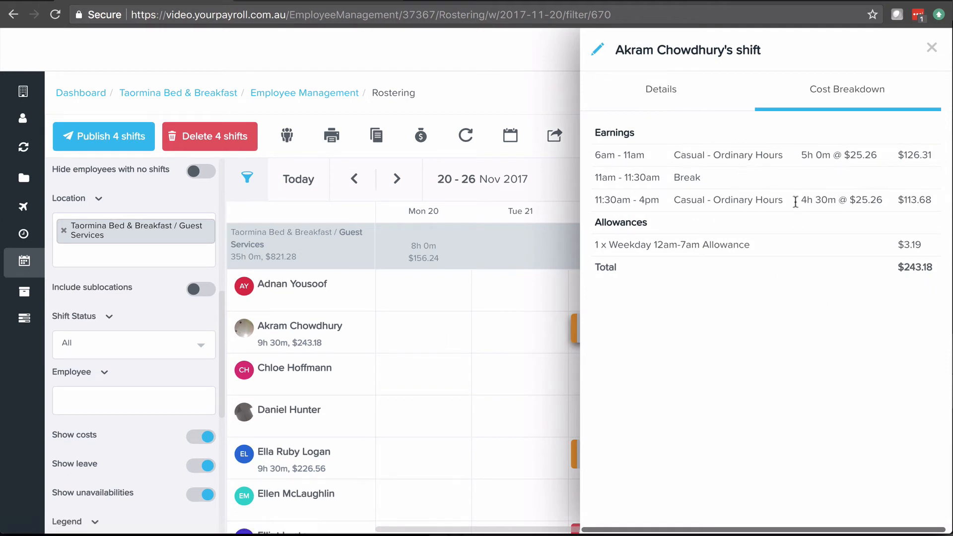
{"action": "mouse_move", "coordinate": [801, 190]}
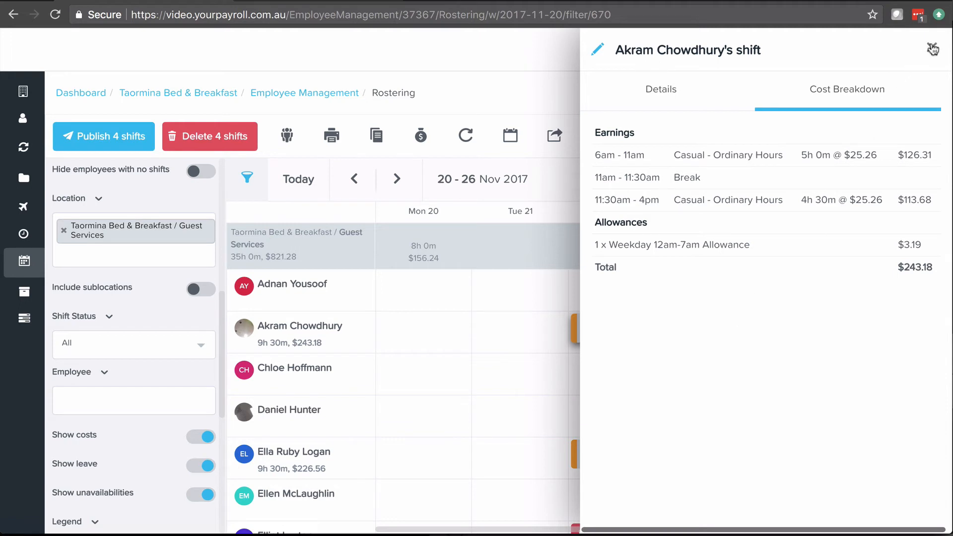
{"action": "left_click", "coordinate": [933, 49]}
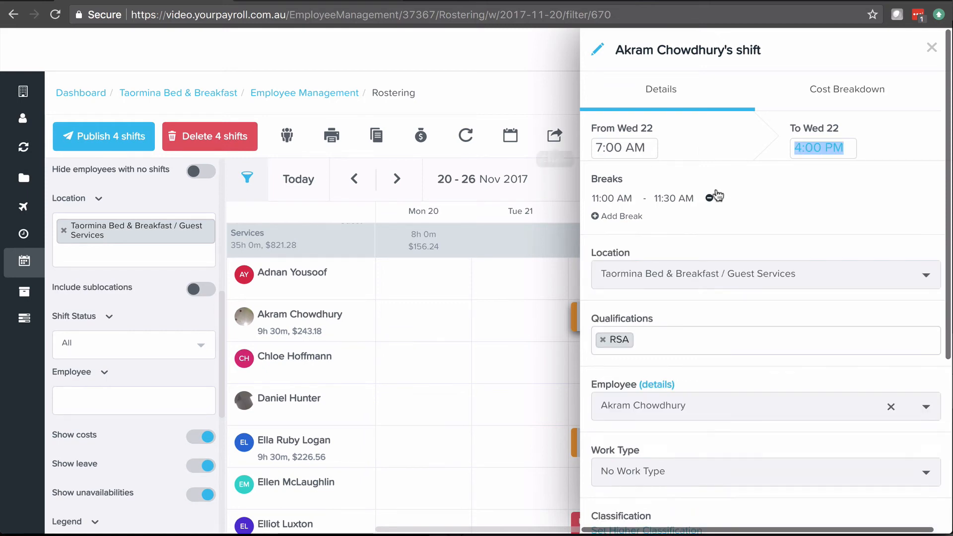
{"action": "scroll", "scroll_direction": "down", "scroll_amount": 3}
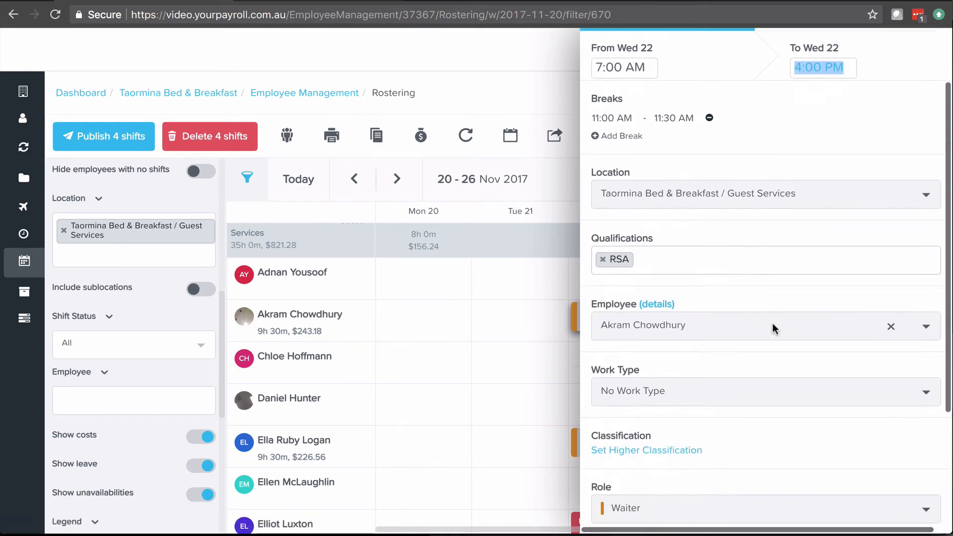
{"action": "scroll", "scroll_direction": "down", "scroll_amount": 3}
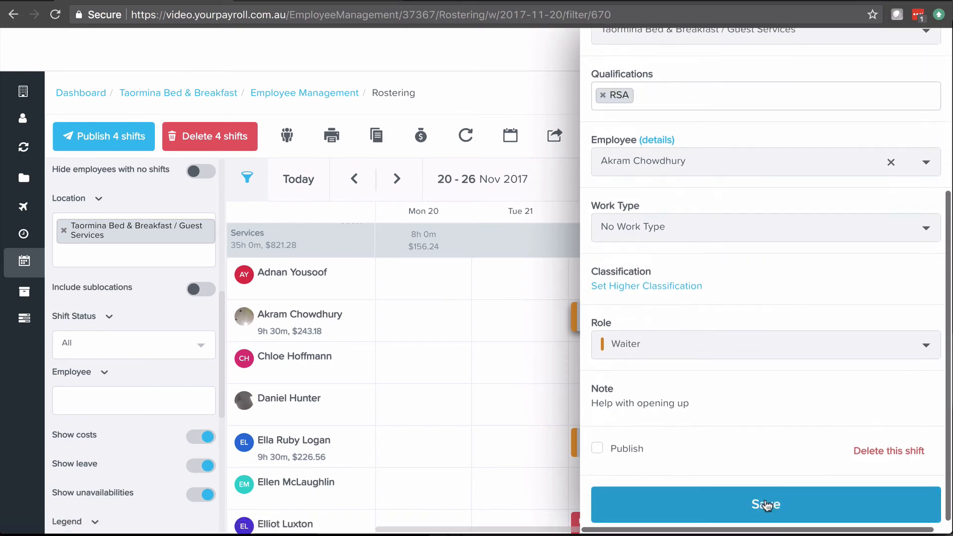
{"action": "left_click", "coordinate": [766, 505]}
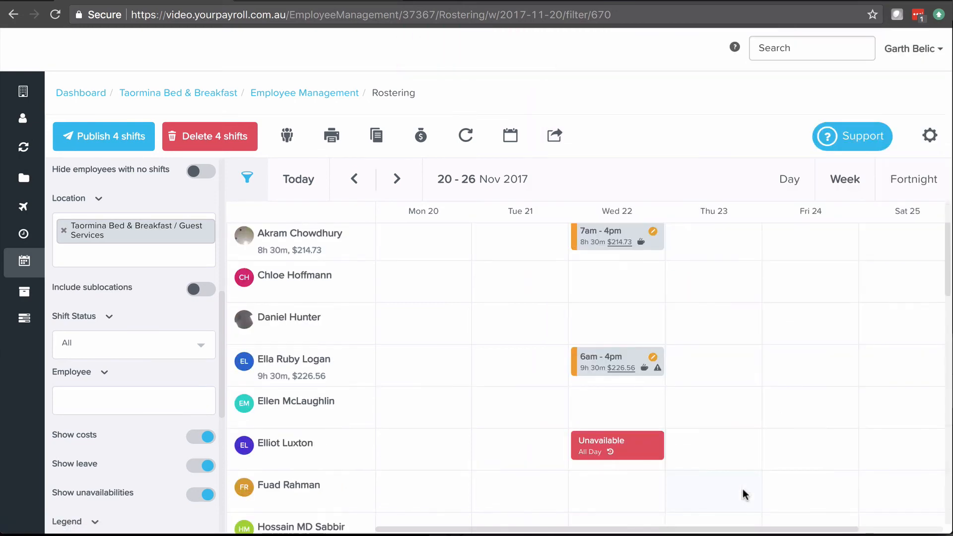
{"action": "mouse_move", "coordinate": [717, 415]}
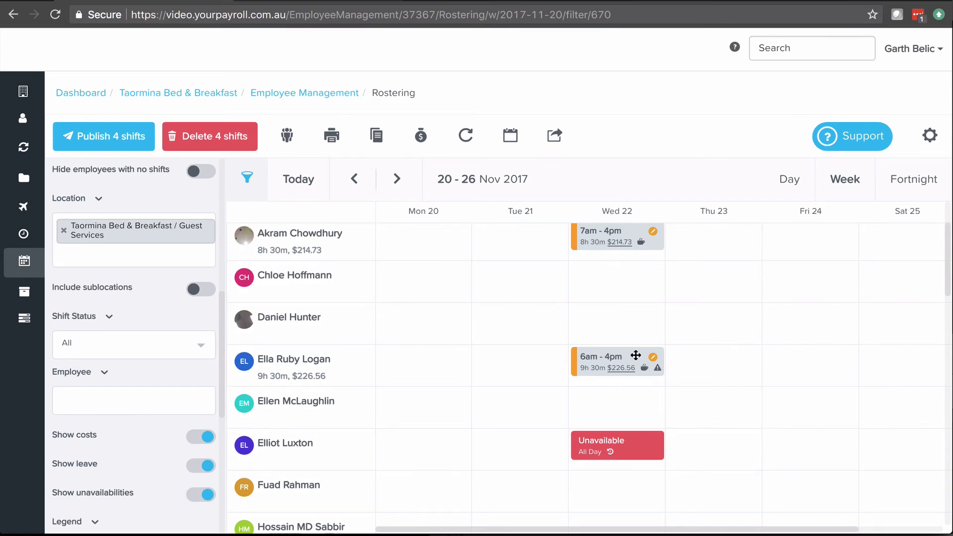
{"action": "left_click", "coordinate": [616, 362]}
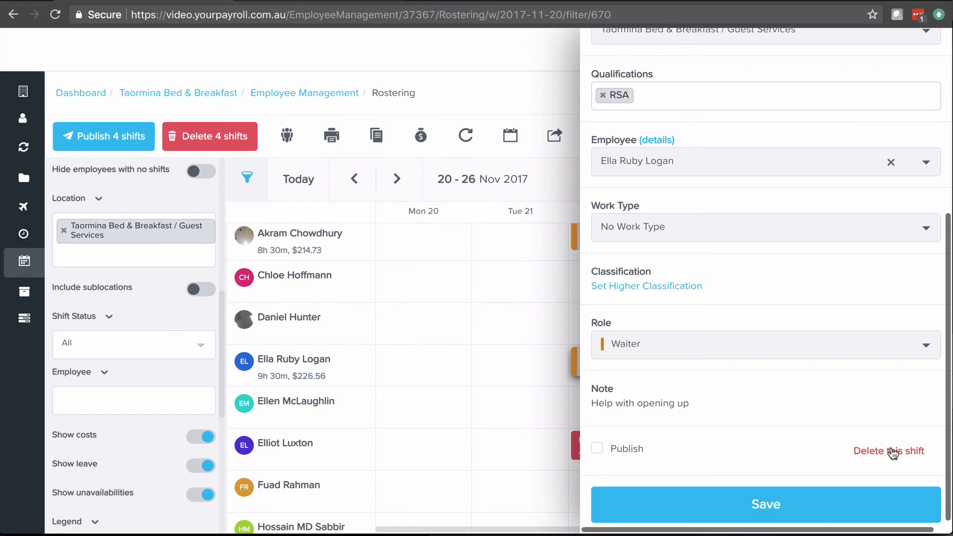
{"action": "left_click", "coordinate": [888, 452]}
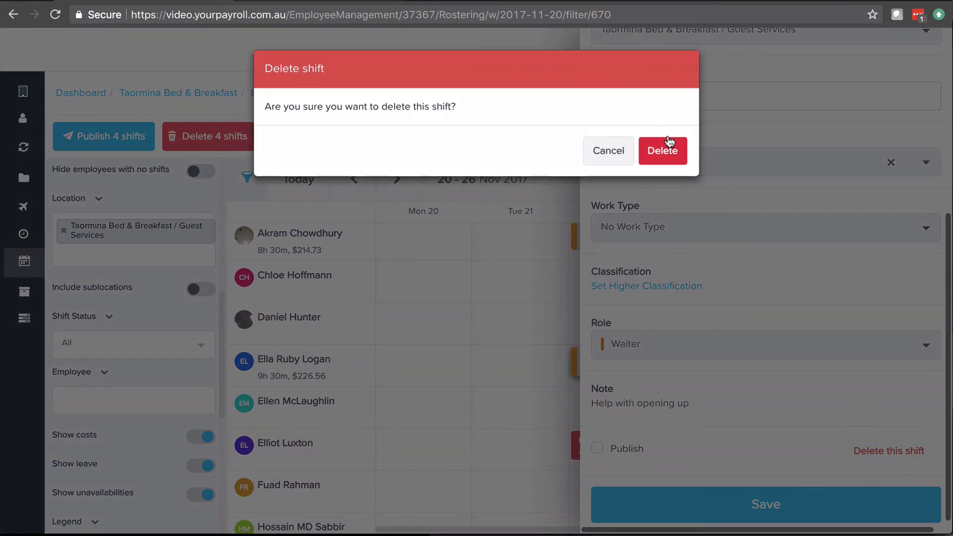
{"action": "left_click", "coordinate": [662, 150]}
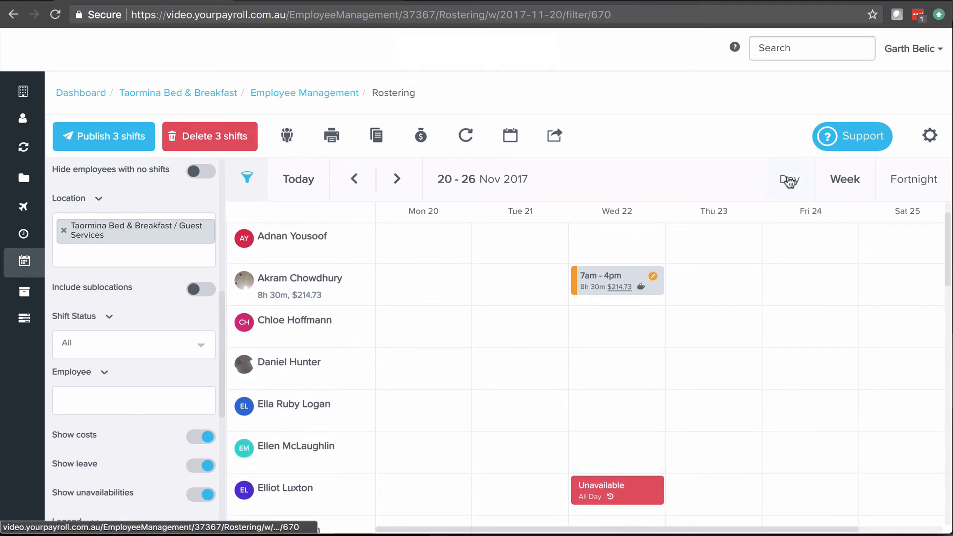
Step: In the Wednesday 22 Nov day view, shorten Akram's shift end from 4pm to 3pm
{"action": "left_click", "coordinate": [789, 180]}
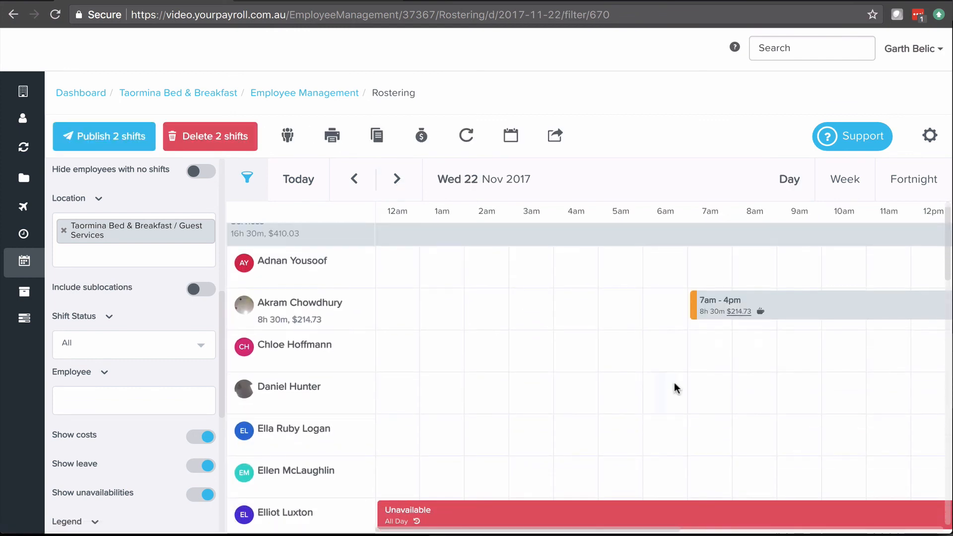
{"action": "scroll", "scroll_direction": "right", "scroll_amount": 3}
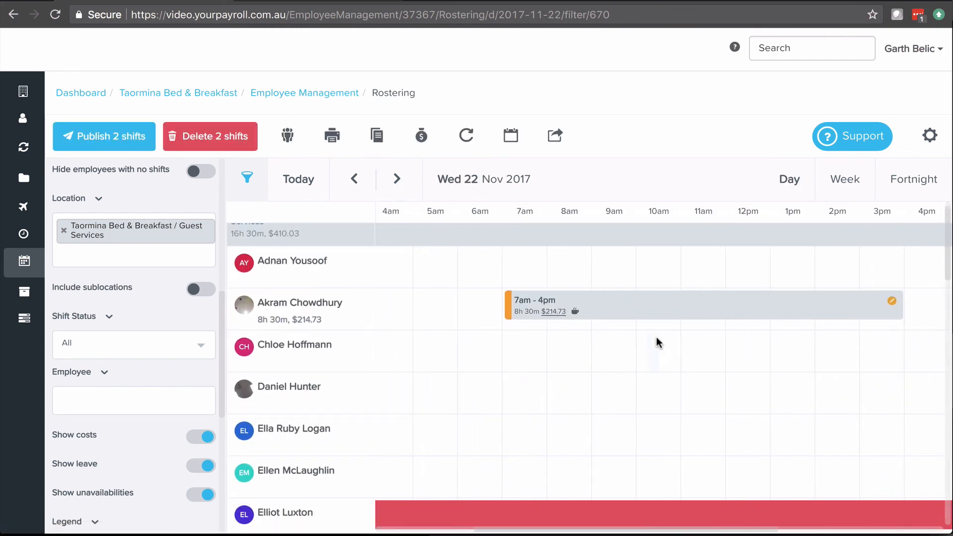
{"action": "mouse_move", "coordinate": [894, 303]}
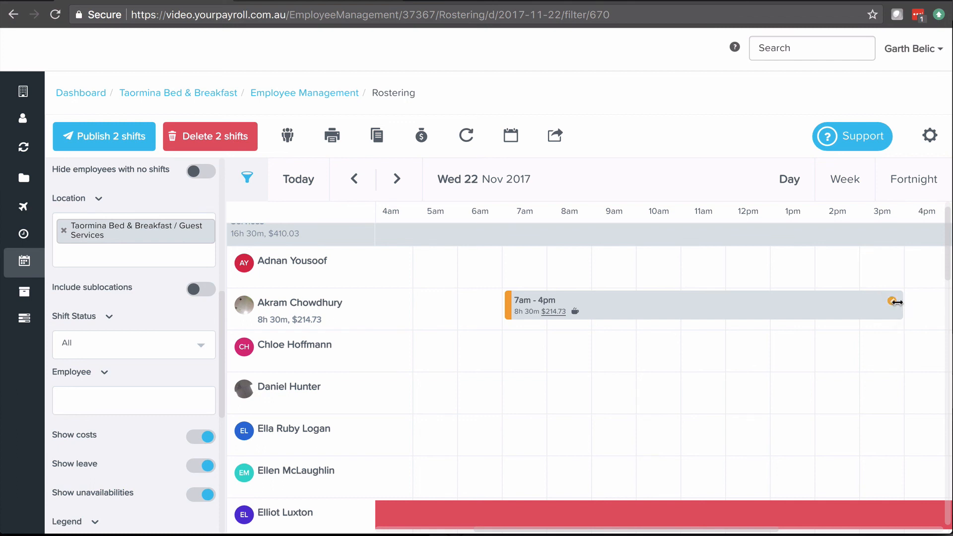
{"action": "left_click_drag", "start_coordinate": [896, 302], "coordinate": [858, 303]}
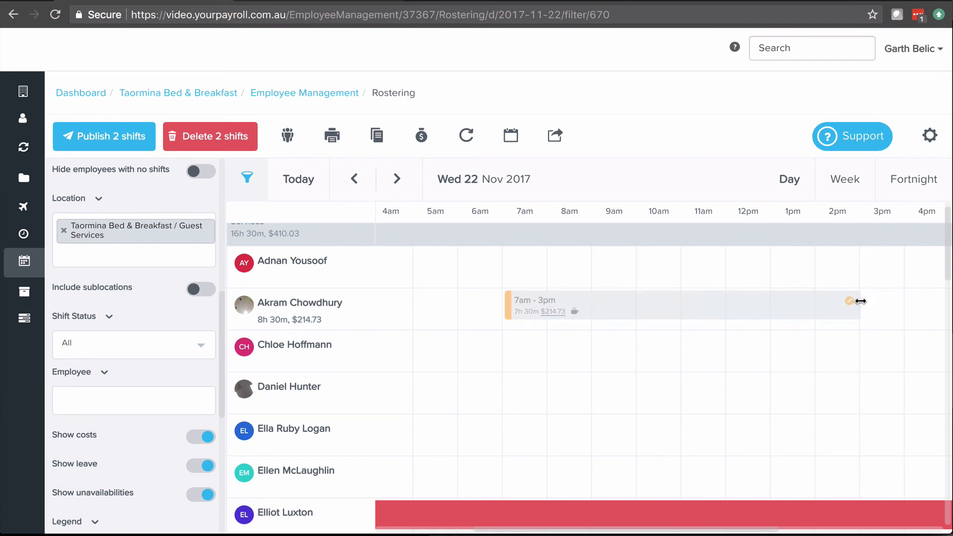